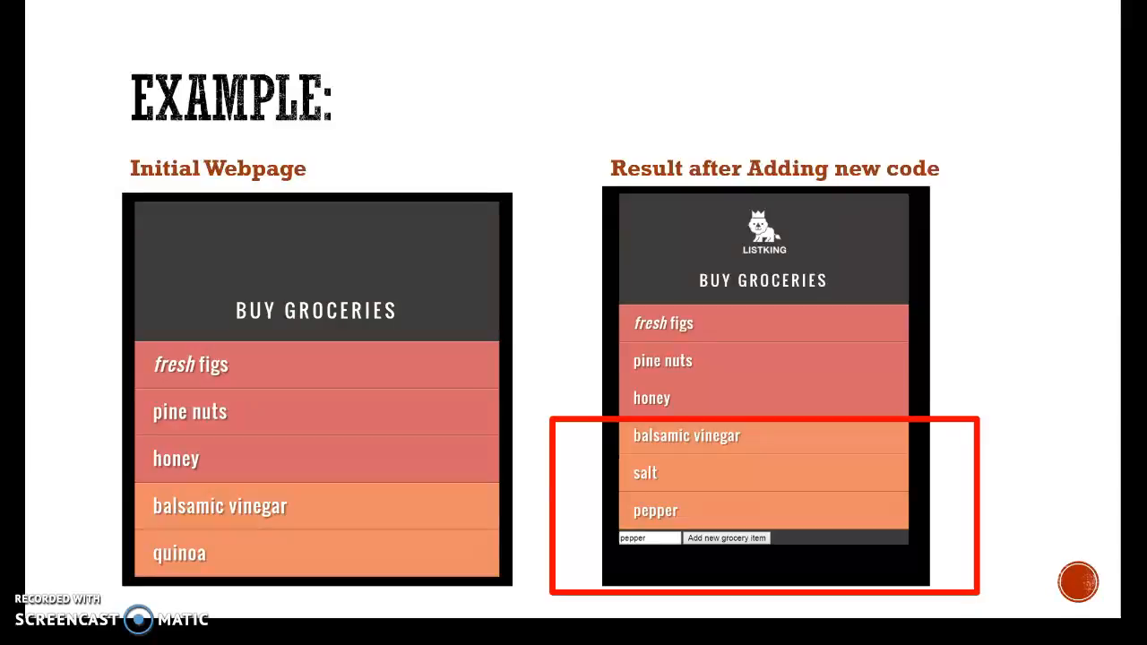
mouse_move(559, 574)
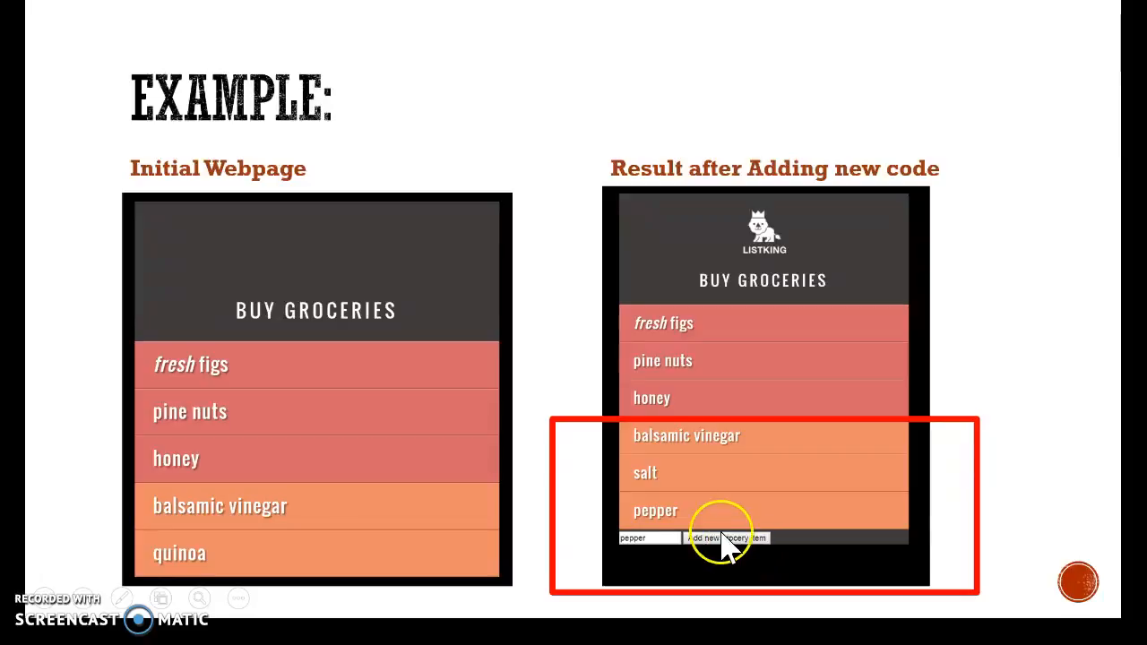
mouse_move(735, 534)
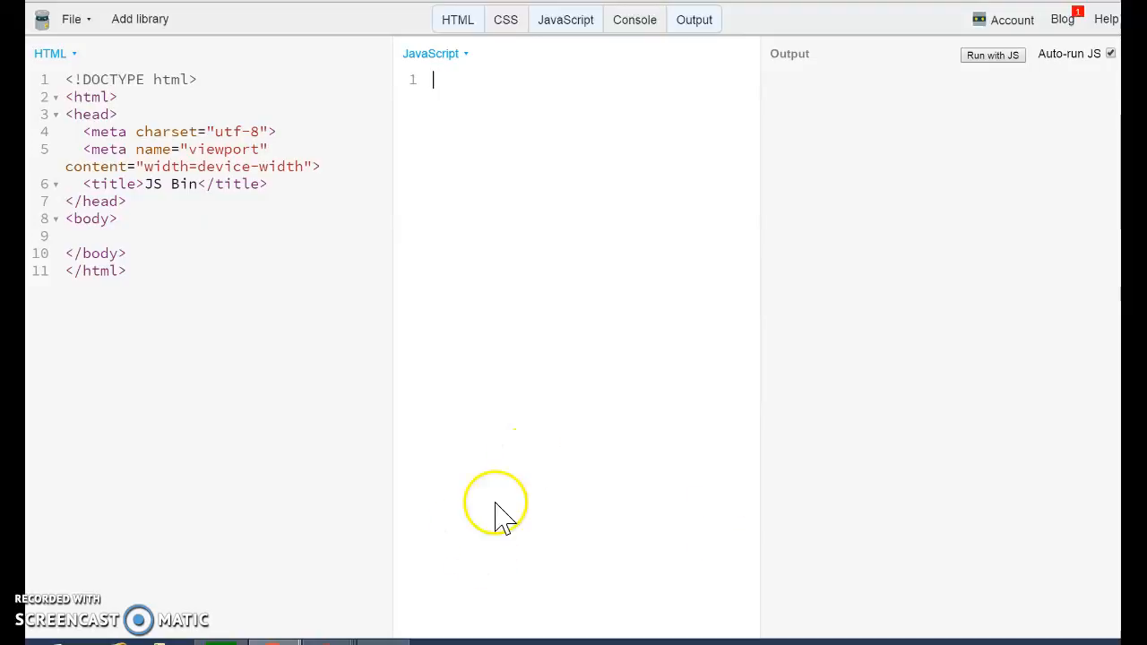
mouse_move(498, 513)
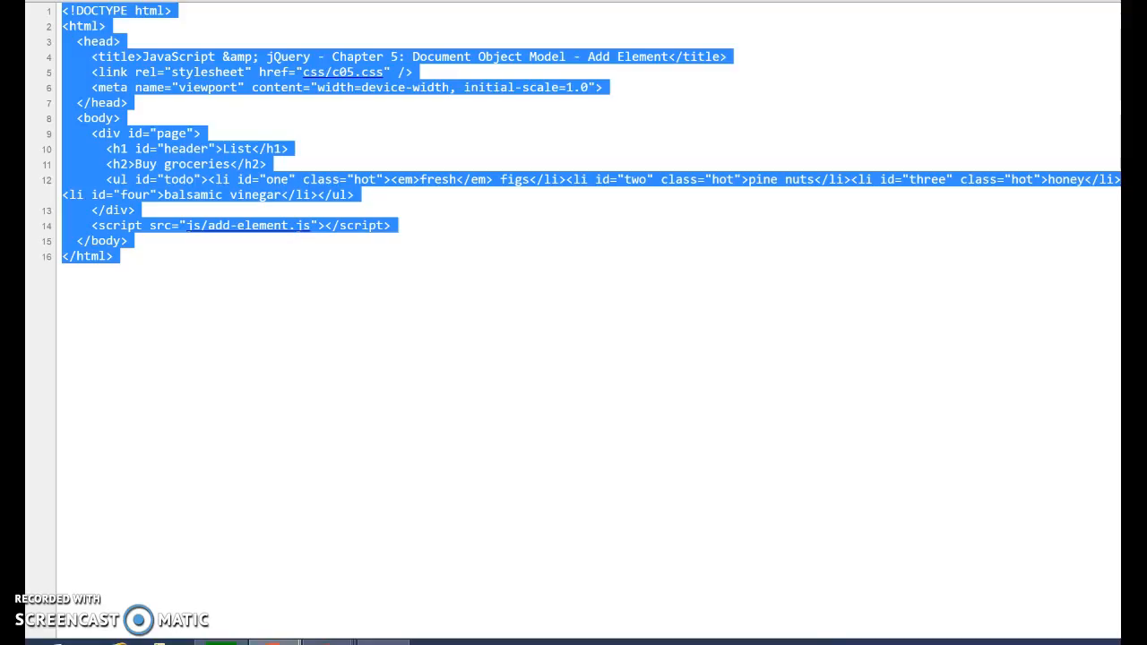
- Select the whole Add Element page source and bring it over to the JS Bin tab
click(260, 303)
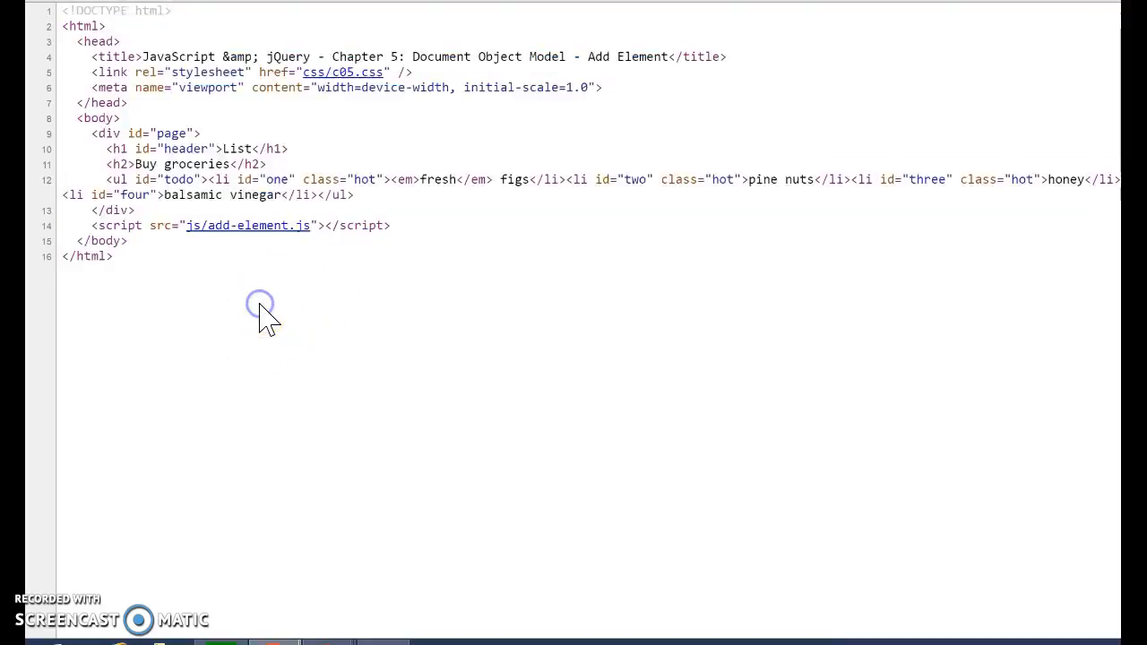
key(ctrl+a)
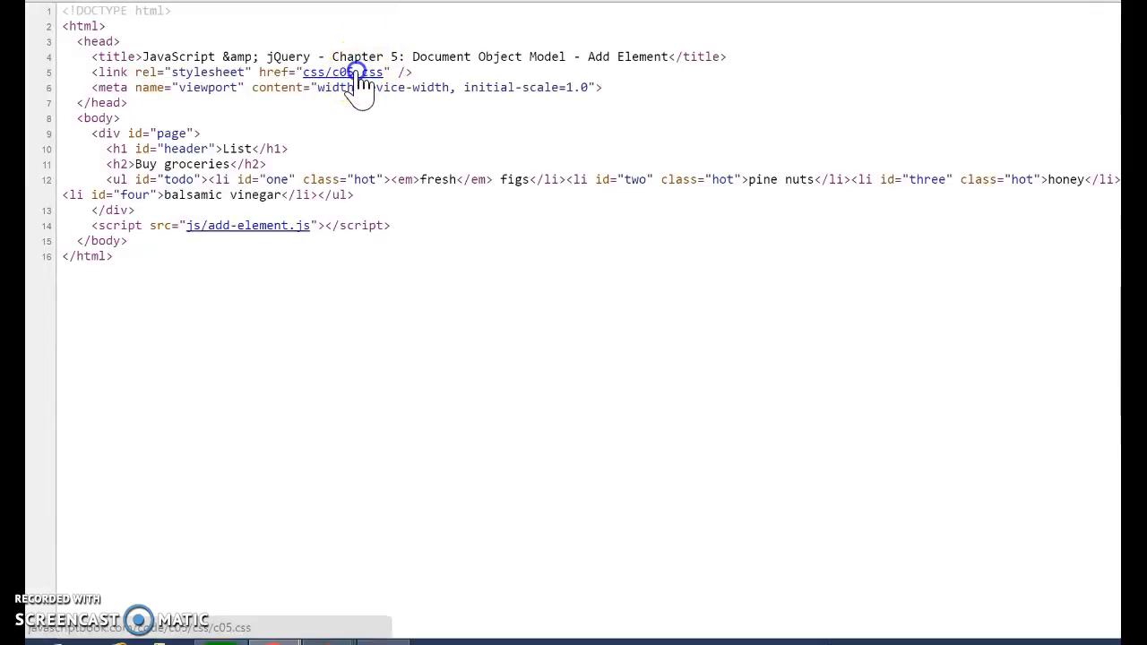
click(342, 72)
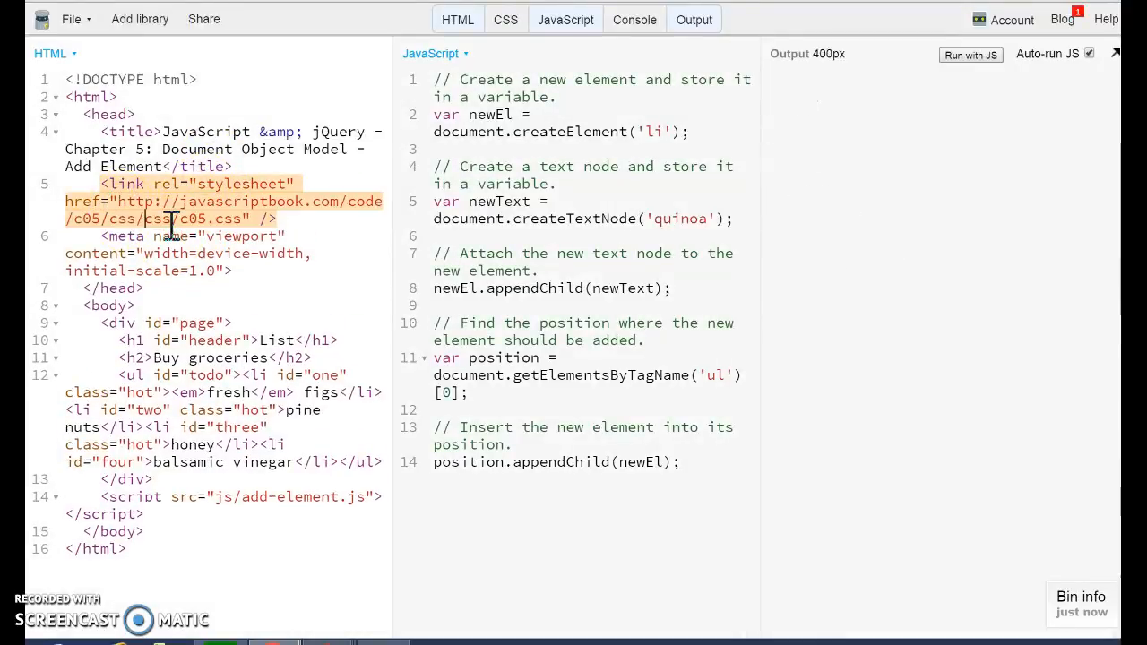
- Run the output so the styled Buy Groceries list renders with quinoa as the fifth item
click(972, 54)
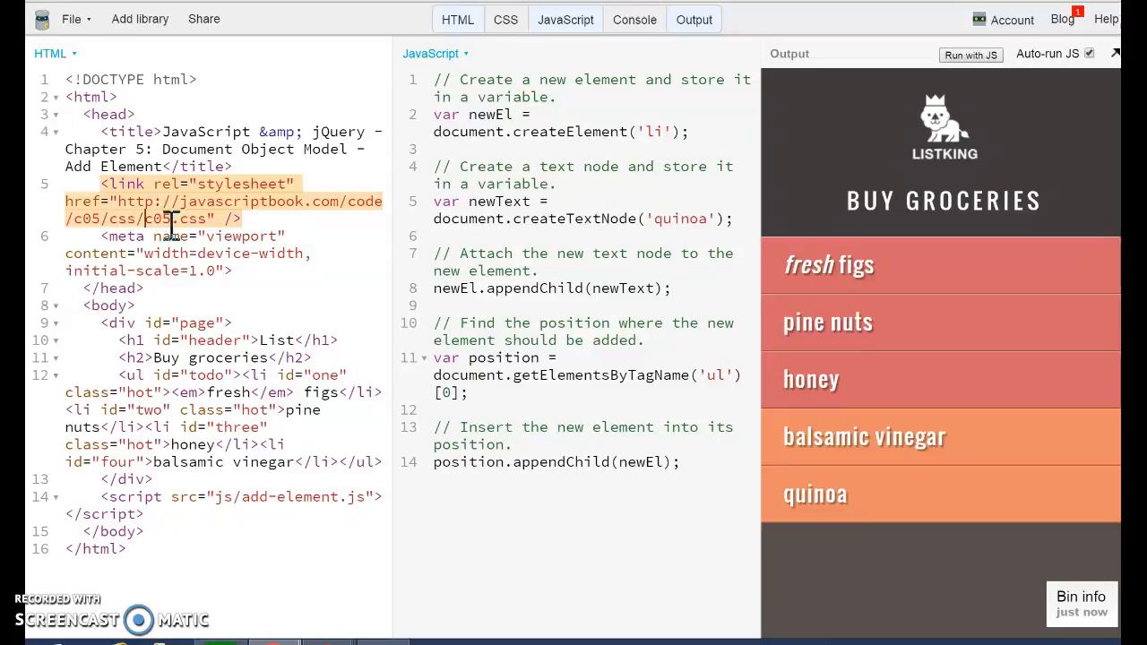
mouse_move(94, 498)
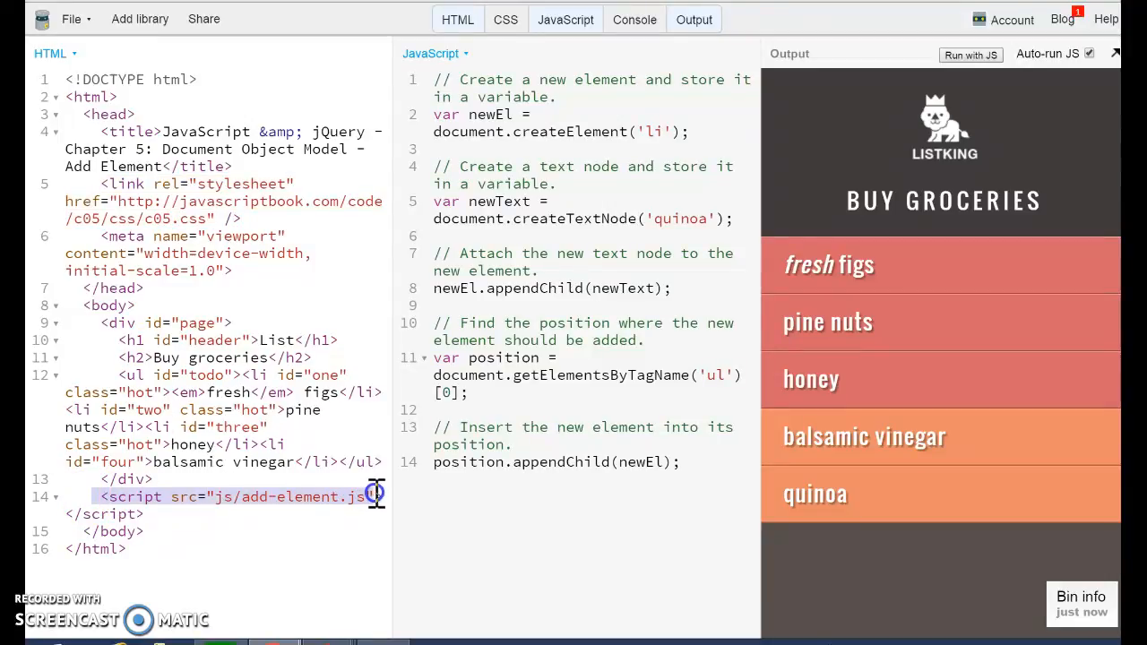
mouse_move(359, 513)
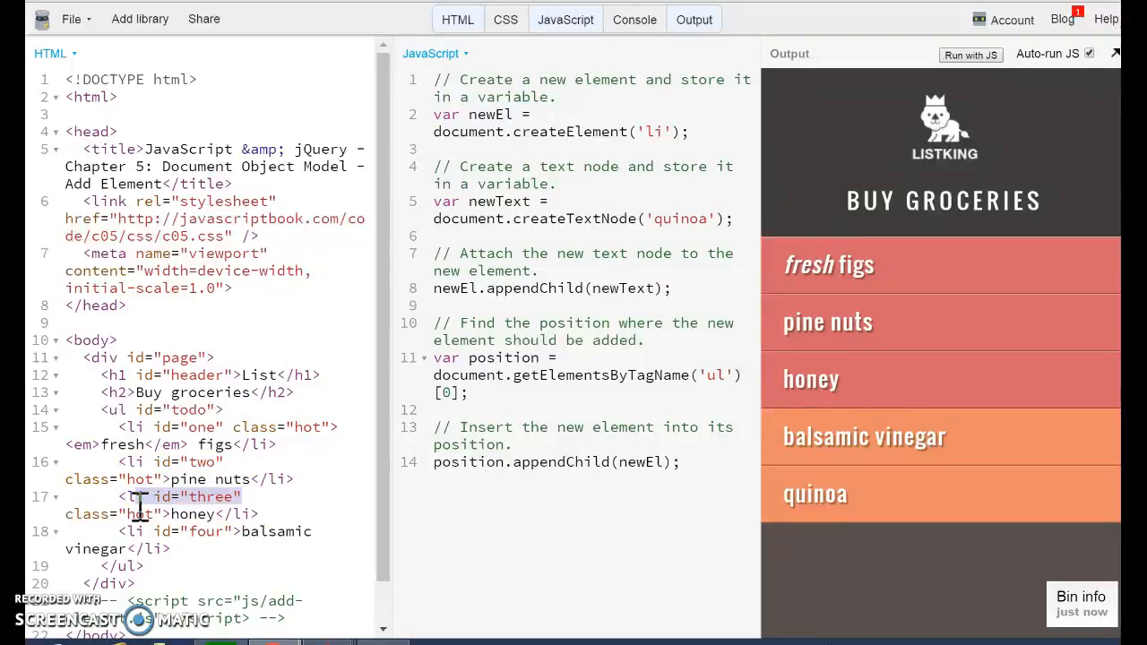
mouse_move(439, 571)
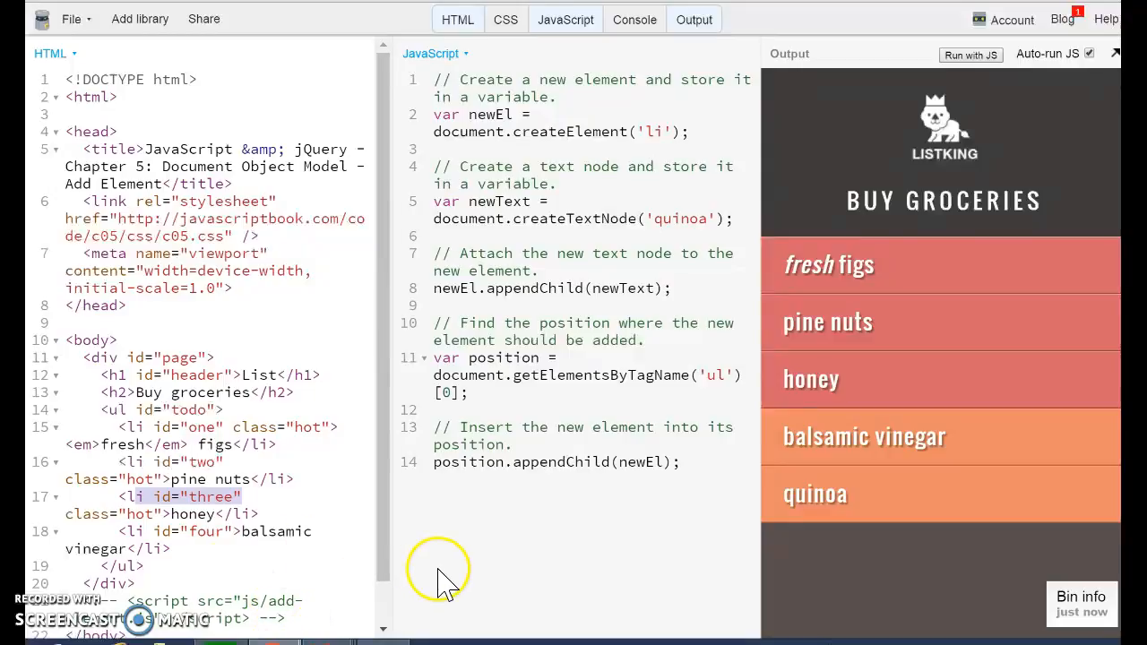
- After the list div, add <input type="text" id="items"> in the HTML
scroll(down, 3)
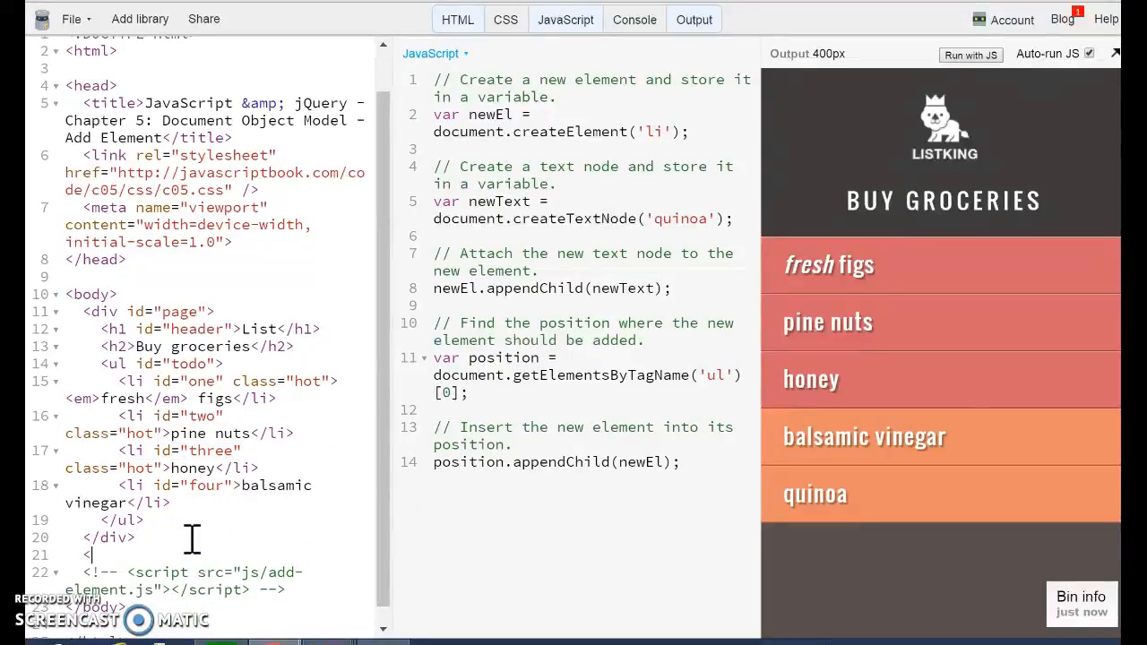
text(<inpuo>)
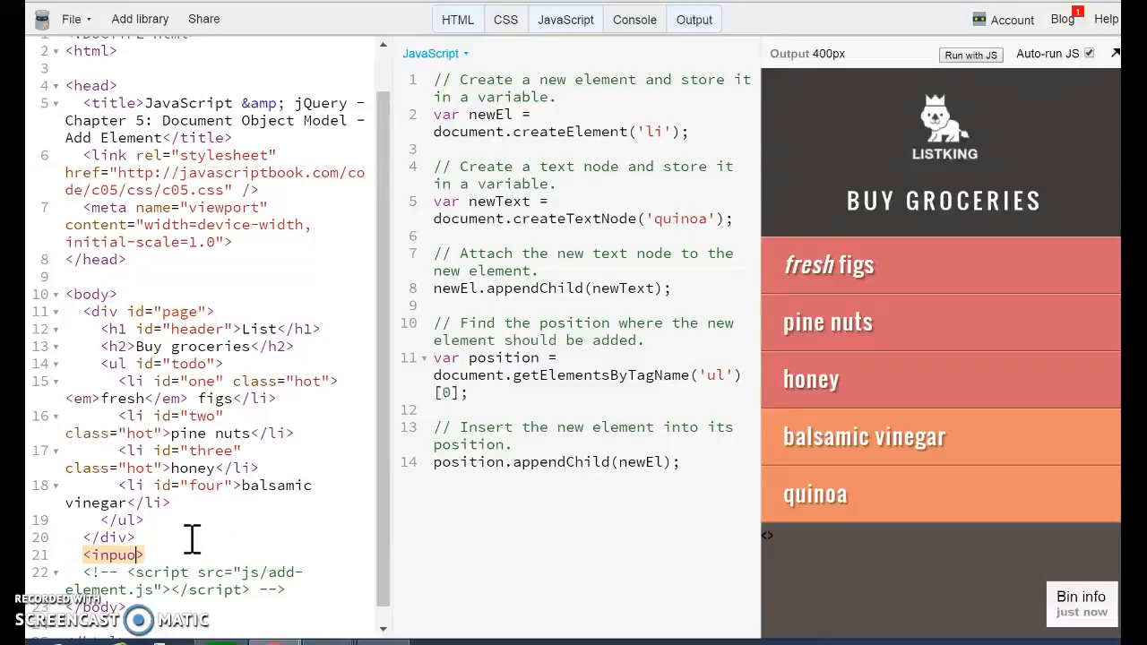
text(t)
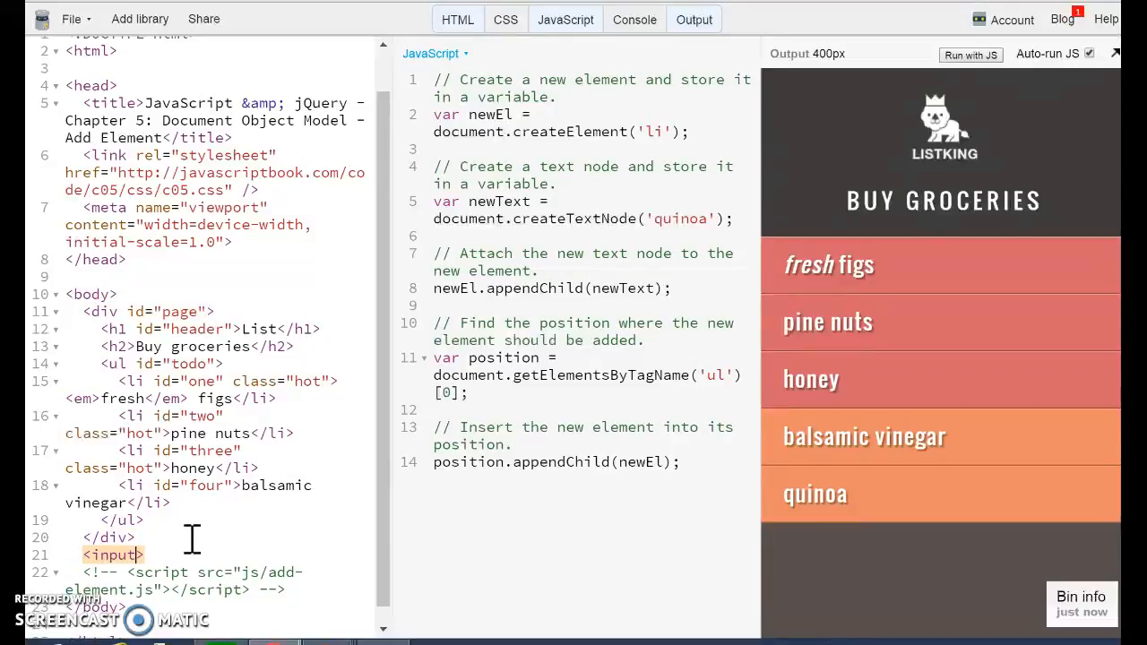
text(type="")
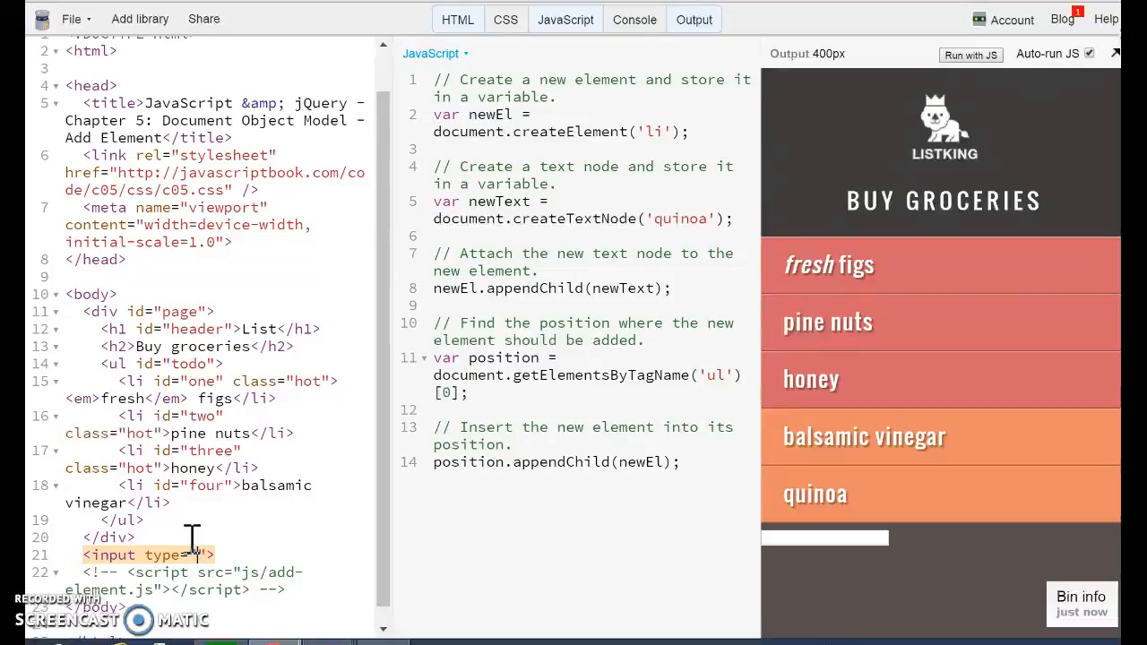
text(text)
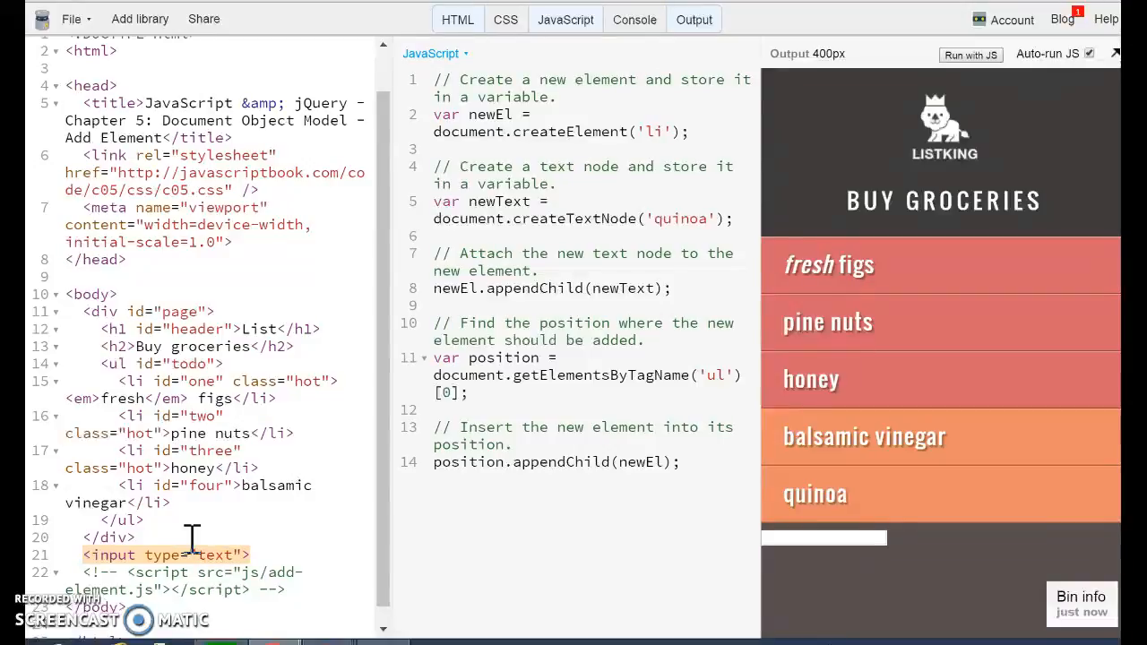
text(id="")
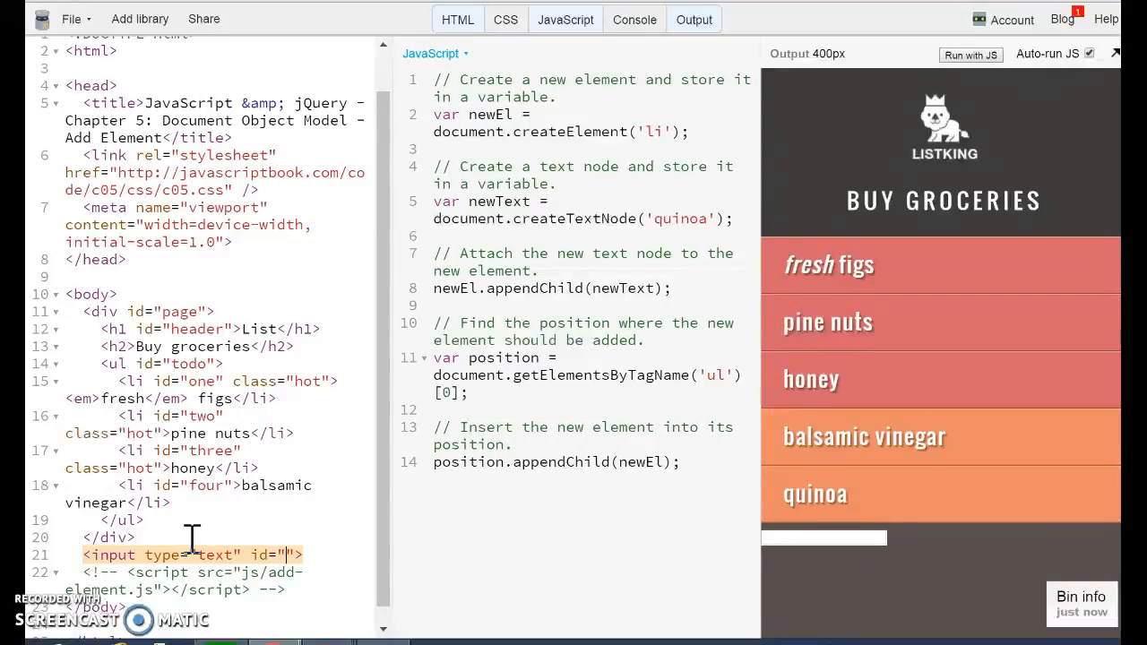
text(items)
text(<button id="">)
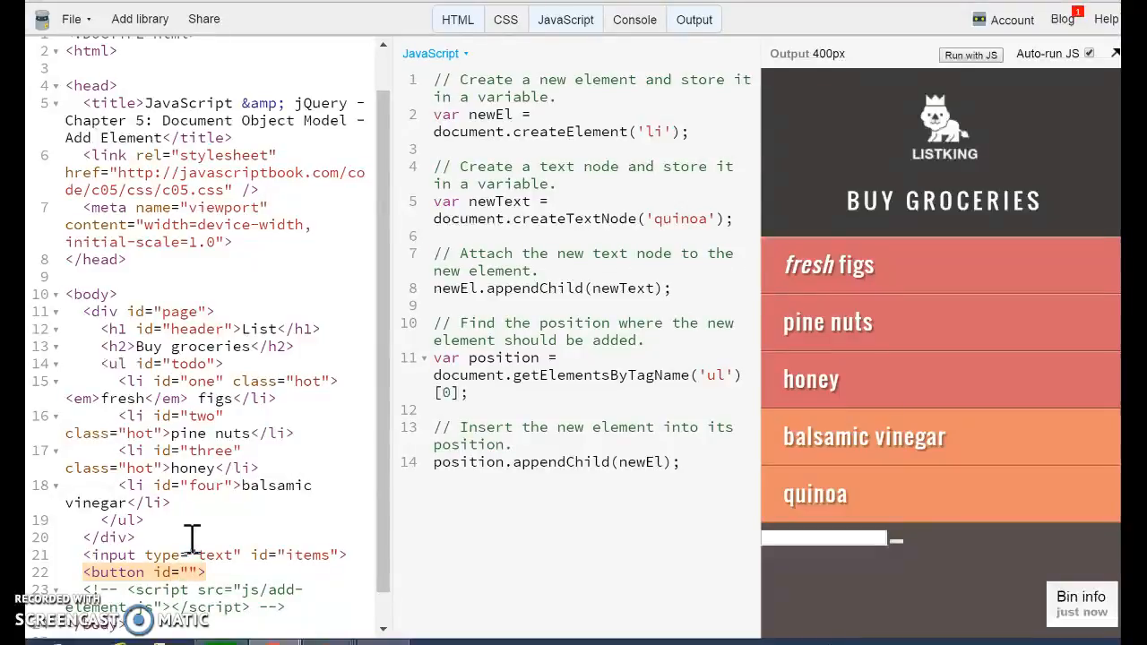
- Begin the <button id="btnAddElement"> with the 'Add' label text
text(btonAddElement)
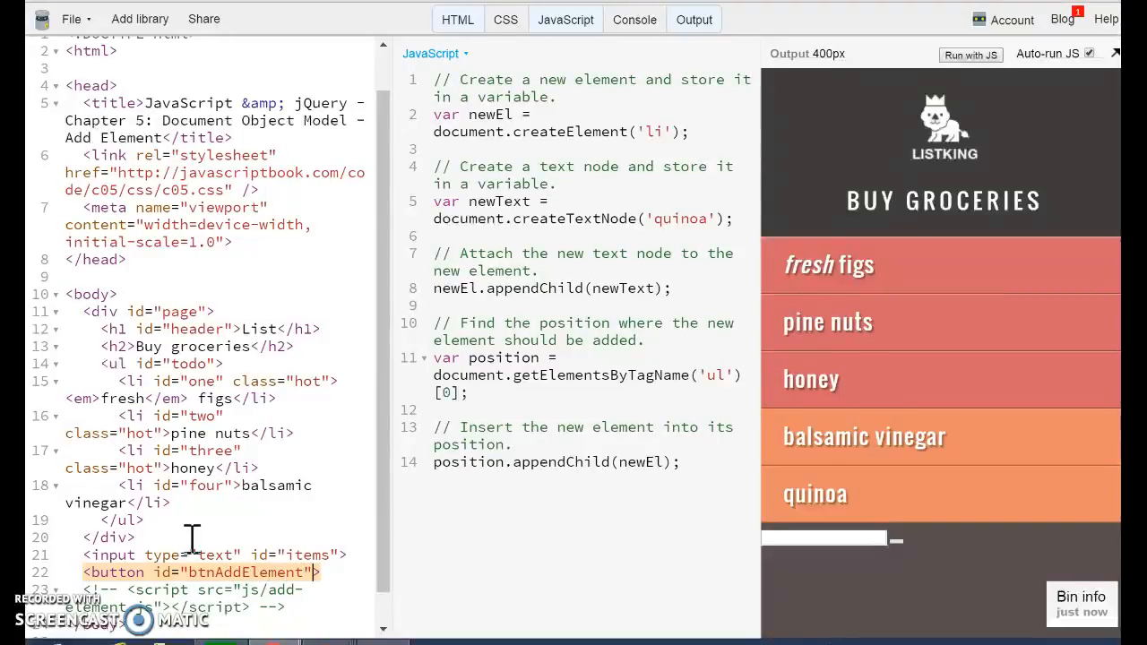
text(Add new item</button>)
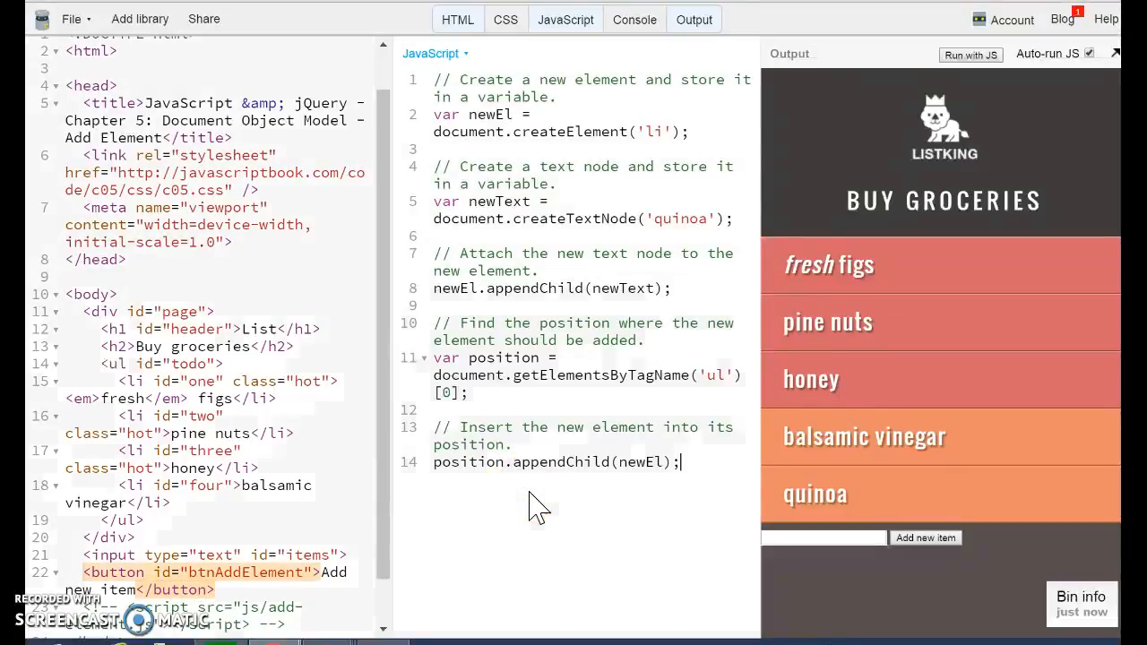
mouse_move(599, 405)
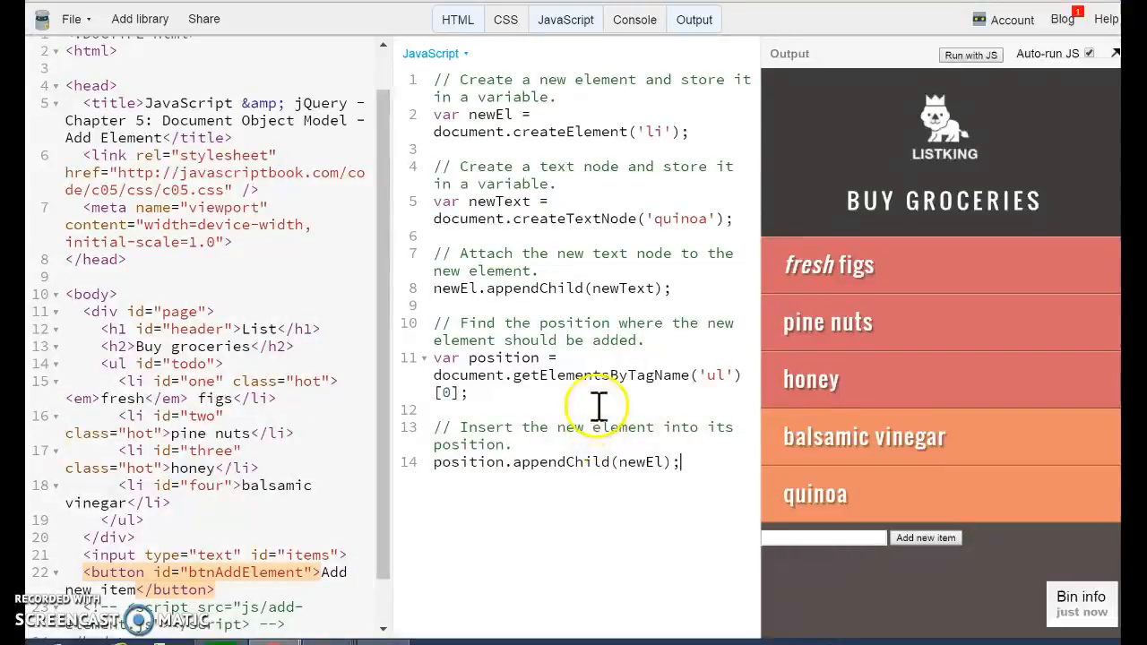
mouse_move(666, 219)
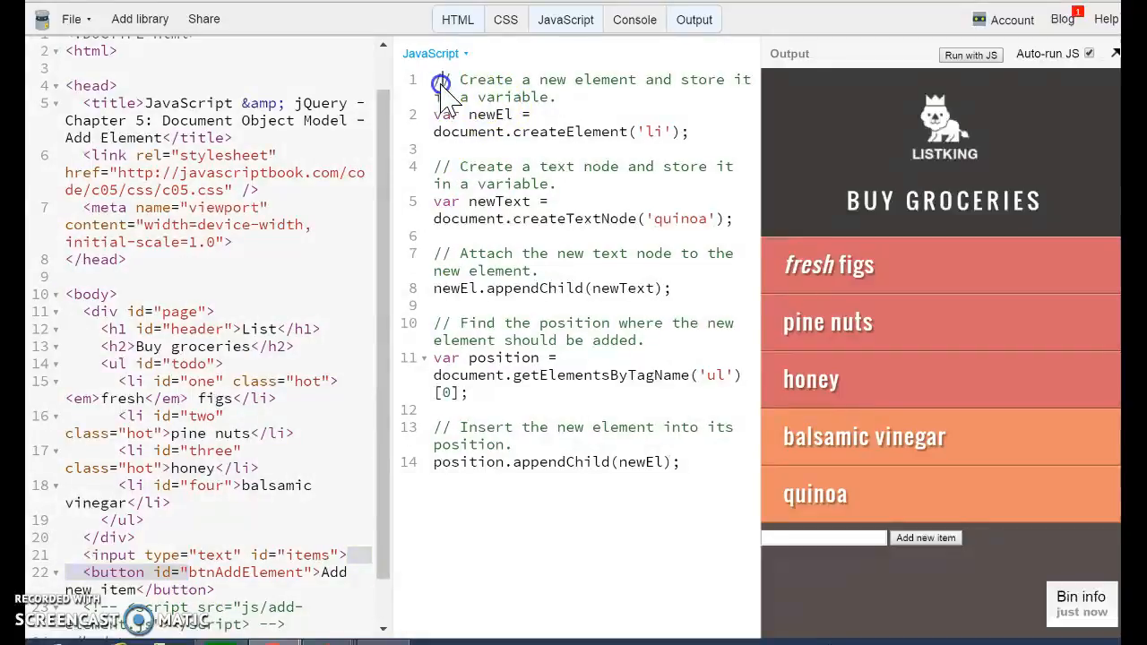
- Declare var newItem = document.getElementById('items').value at the top of the JavaScript
key(Return)
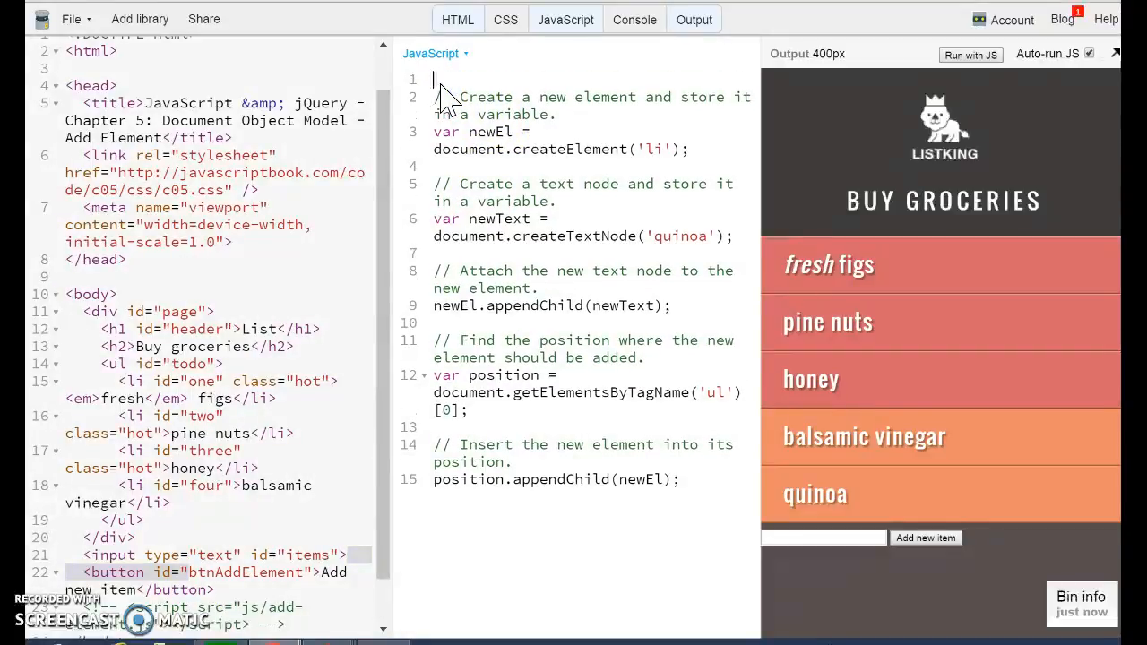
text(var ne)
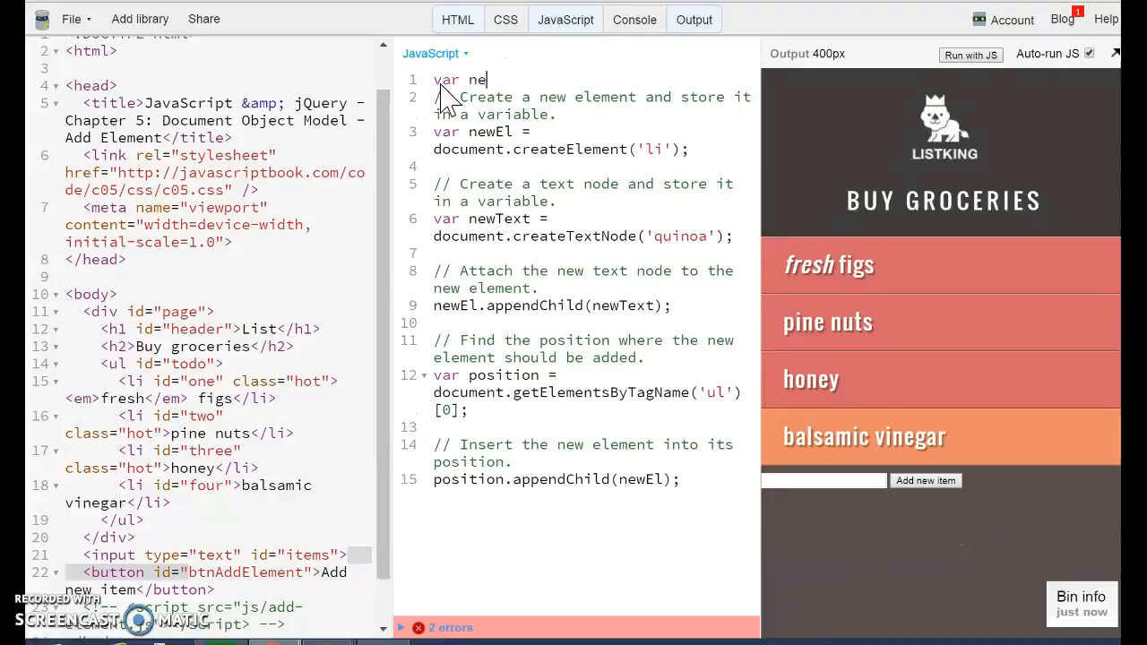
text(wItem =)
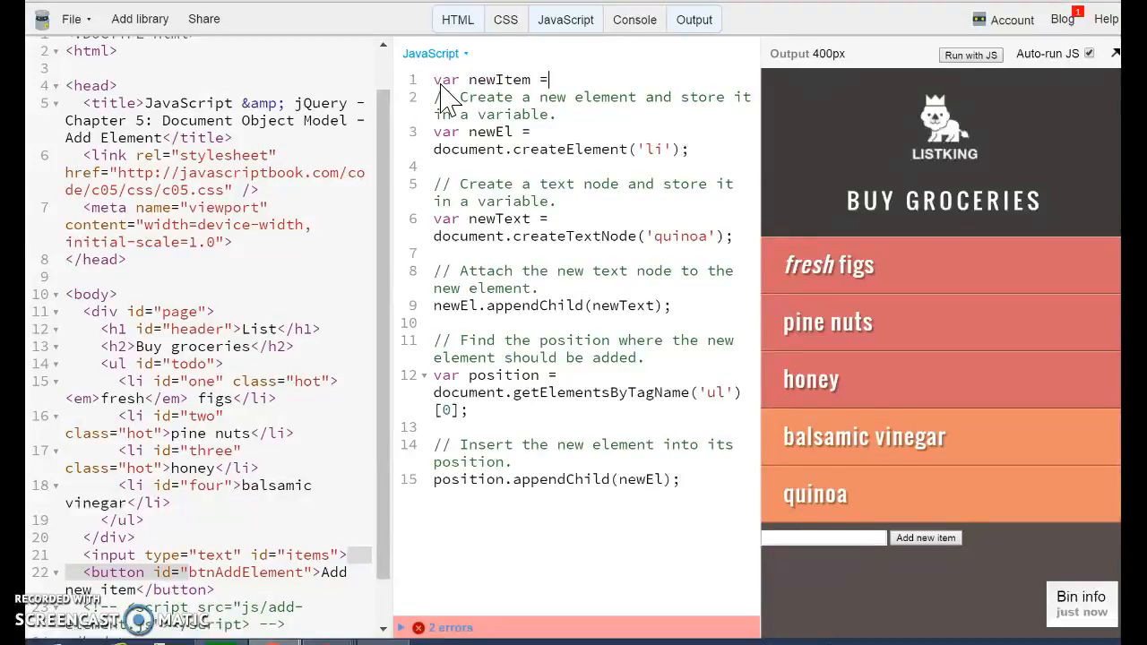
text(document)
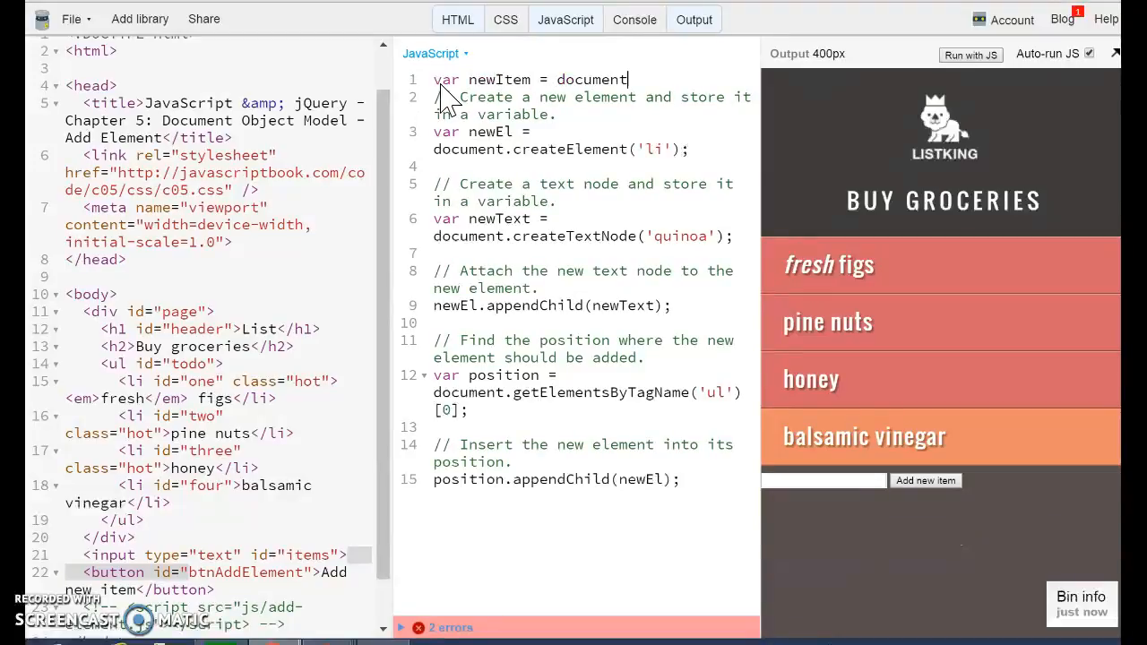
text(.getElementById(')
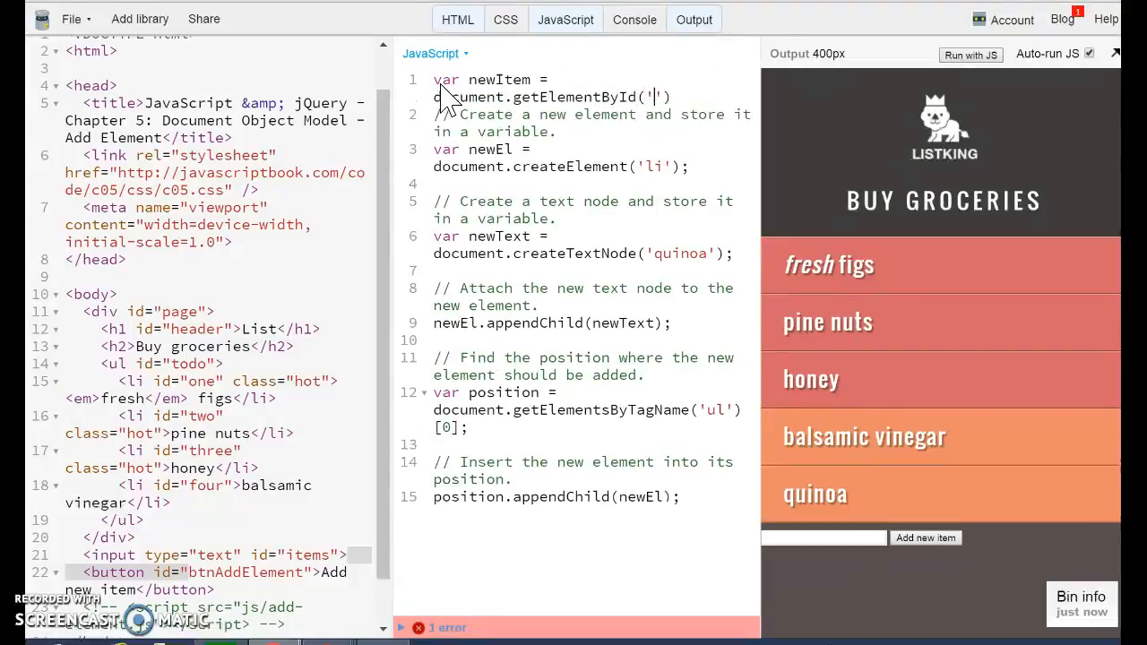
text(items)
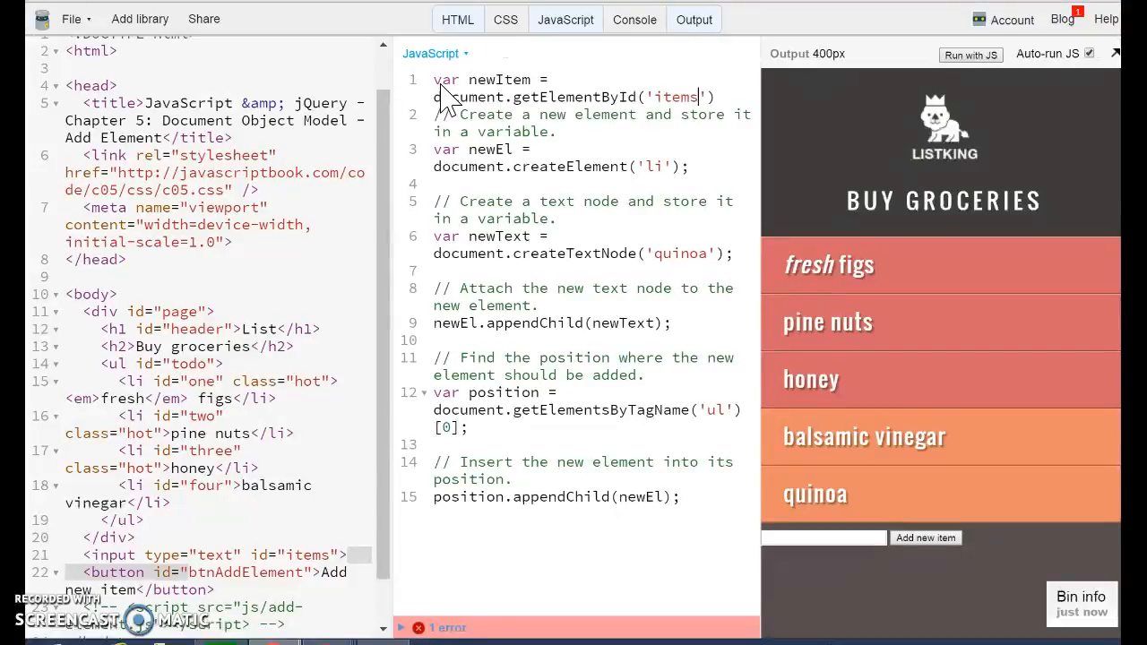
text(.value;)
text( onclick="addItem();")
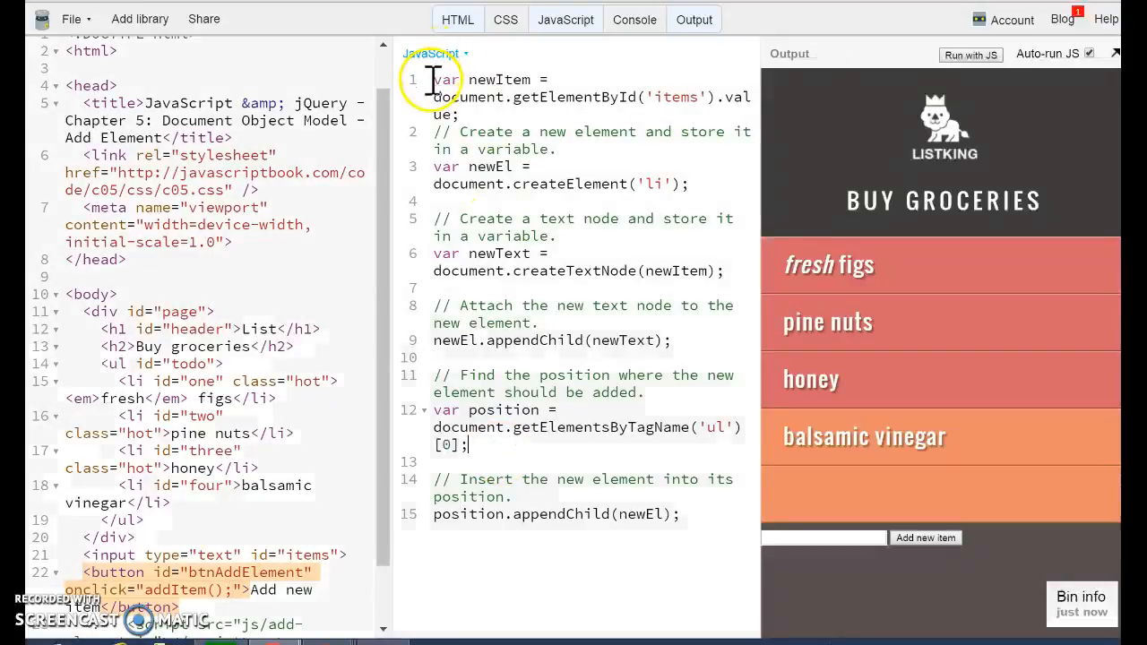
- Wrap the list-item creation code in function addItem(){ … }
key(Return)
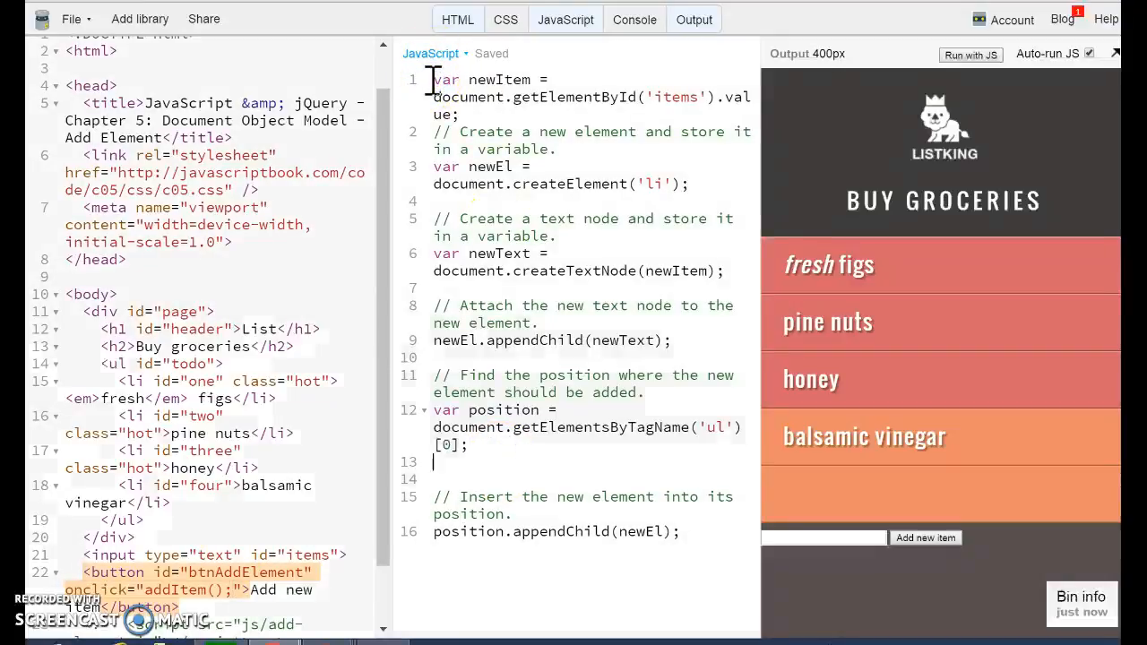
key(Backspace)
text(function)
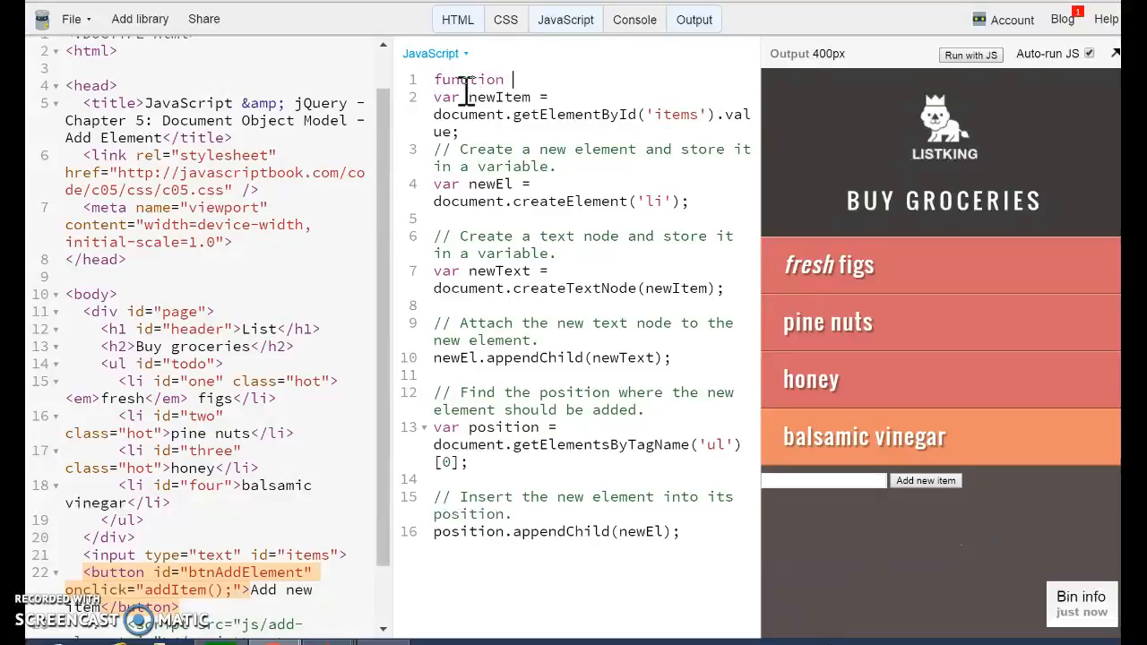
text(addItem)
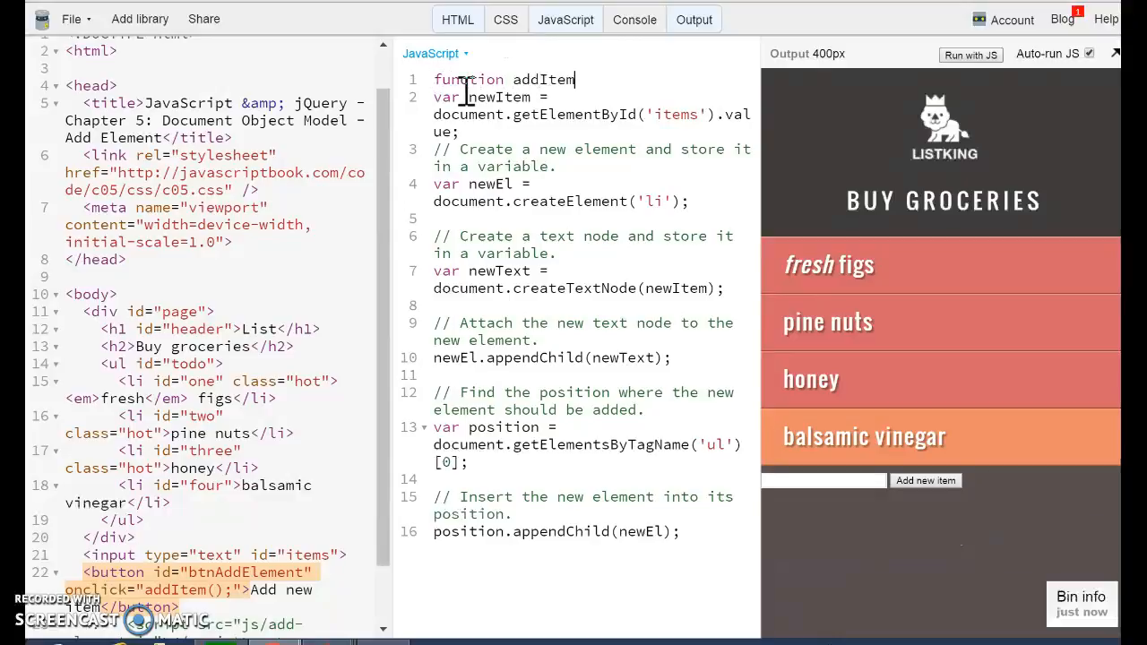
text((){})
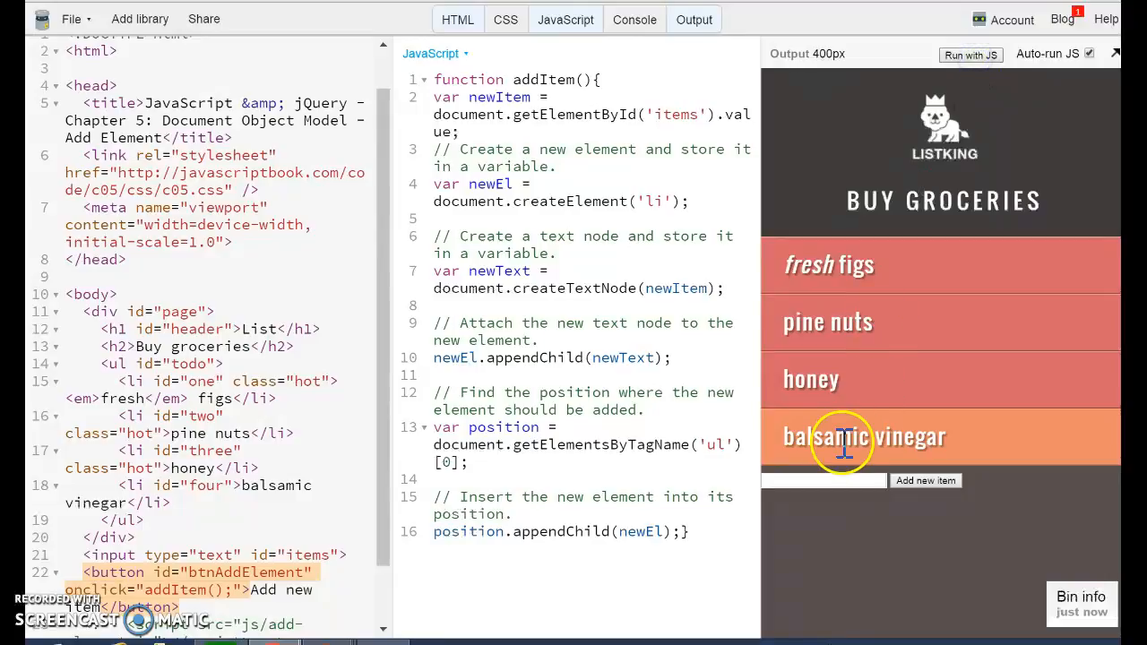
- Add 'rice' and then 'beans' to the grocery list via the input and Add new item button
text(ric)
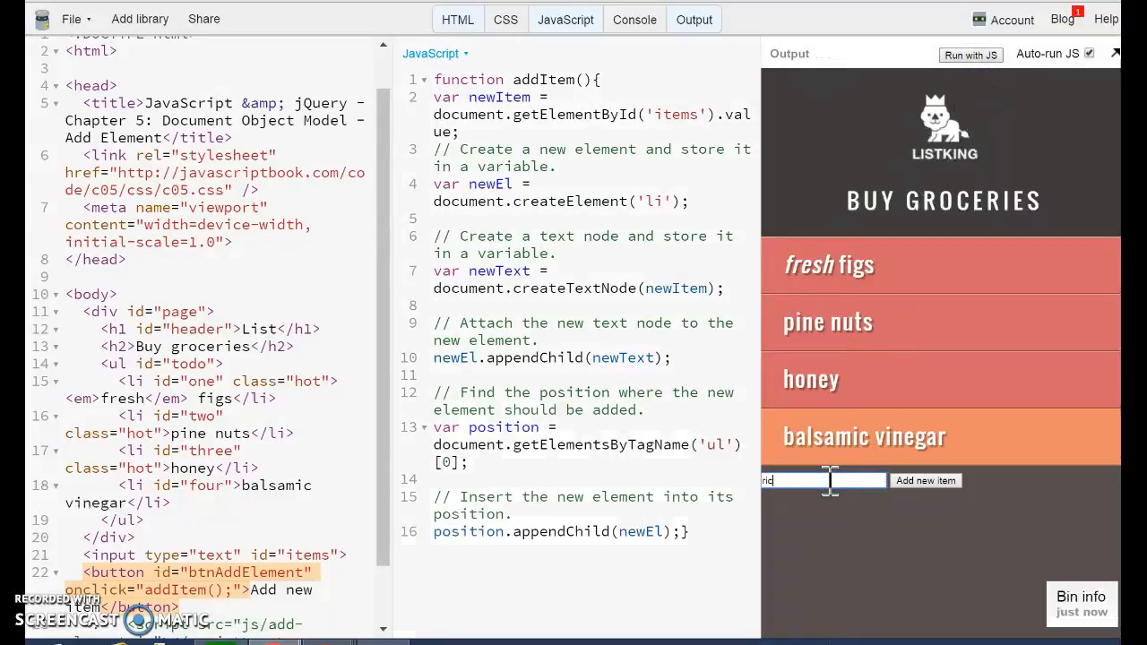
click(925, 481)
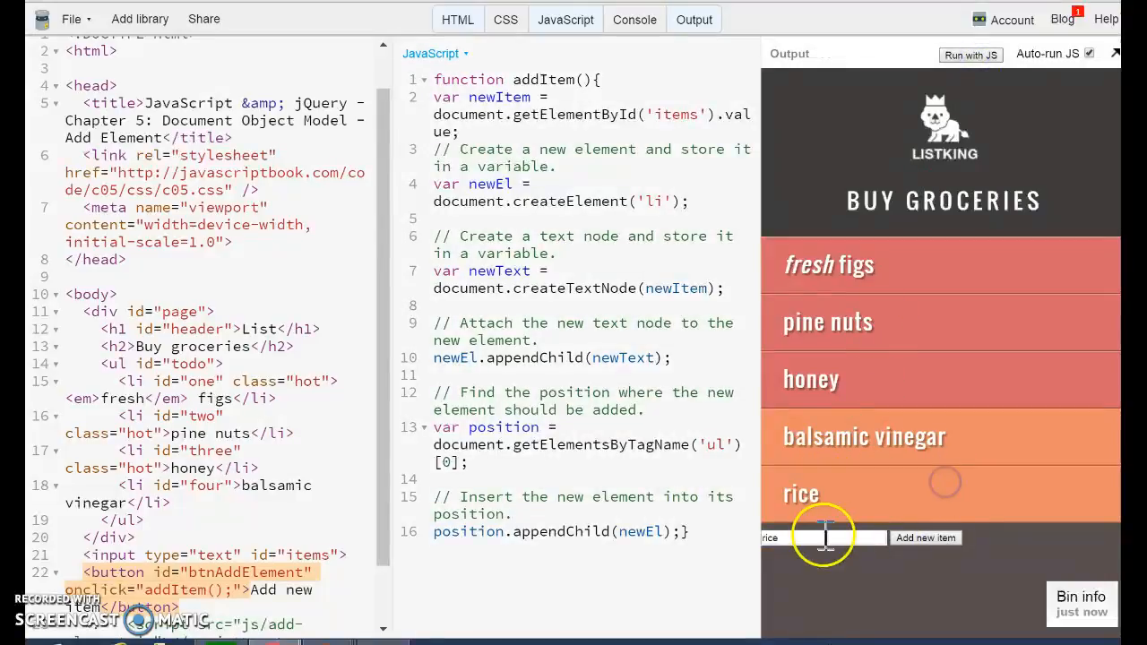
text(beand)
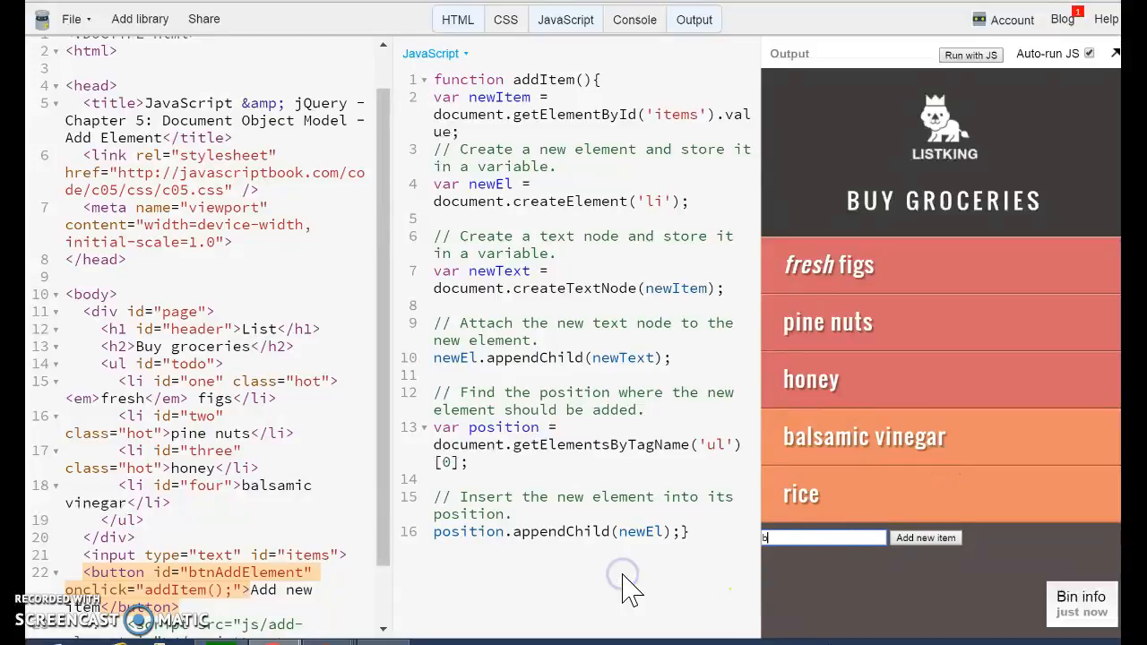
text(beans)
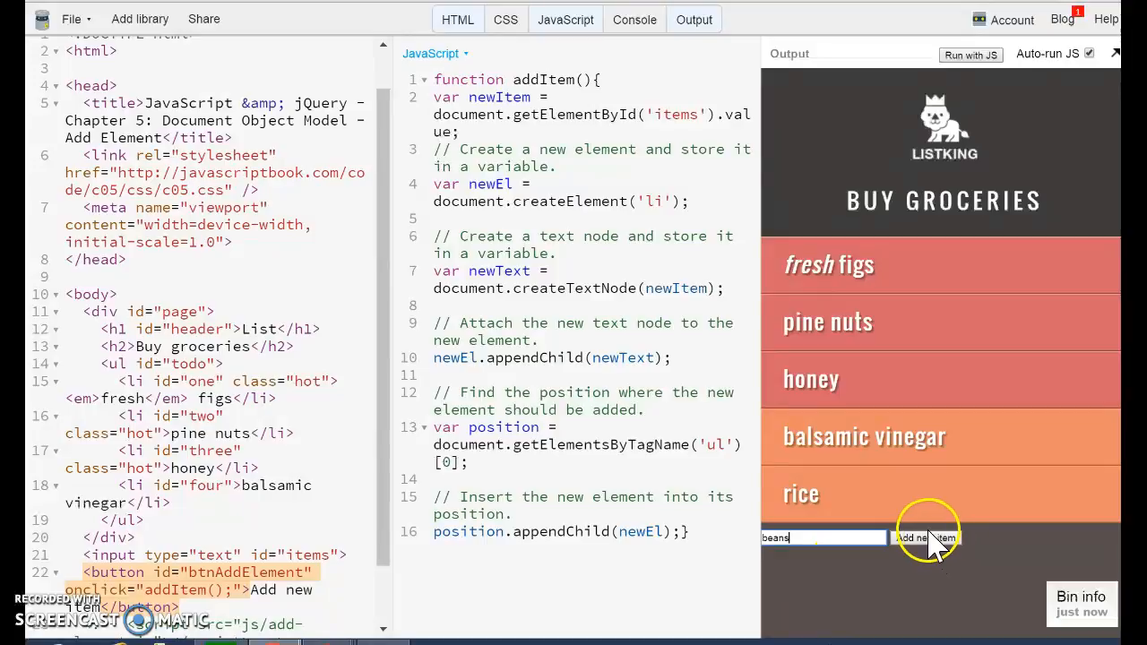
click(925, 538)
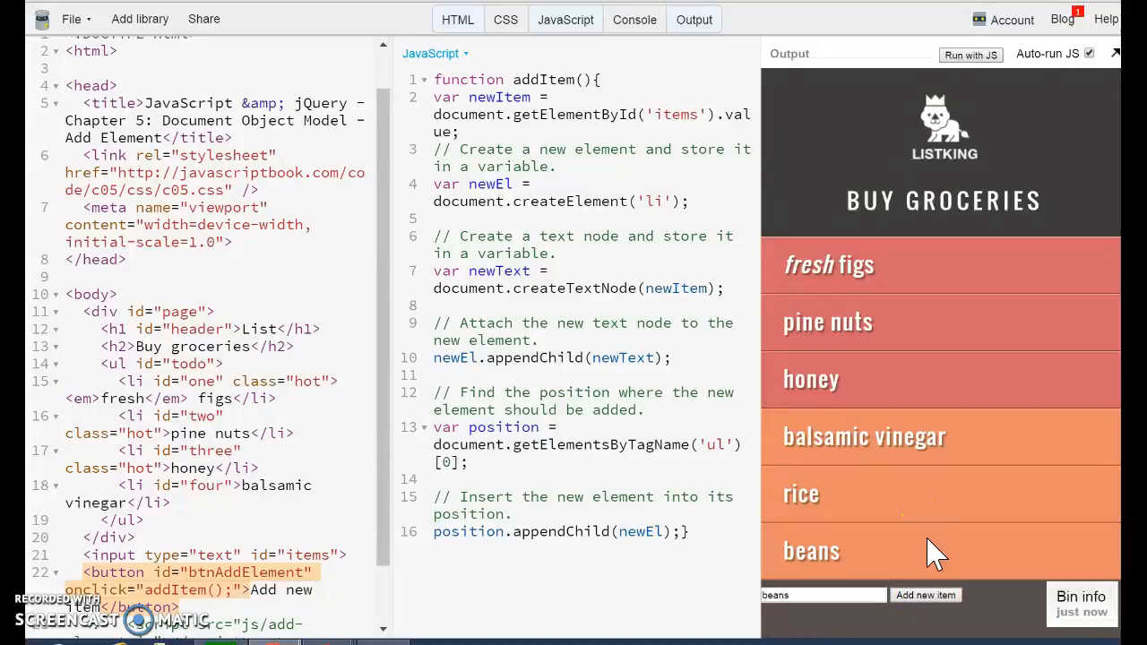